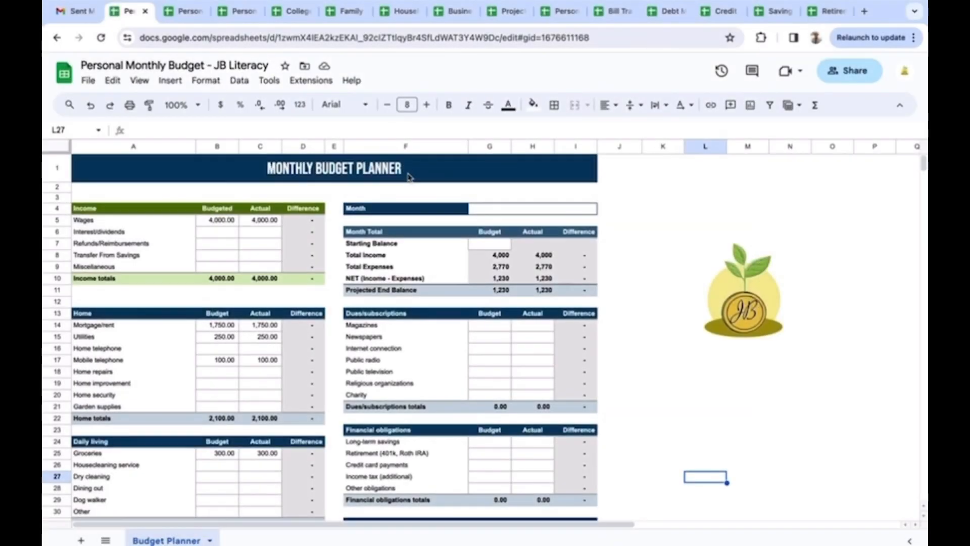
pyautogui.moveTo(330, 221)
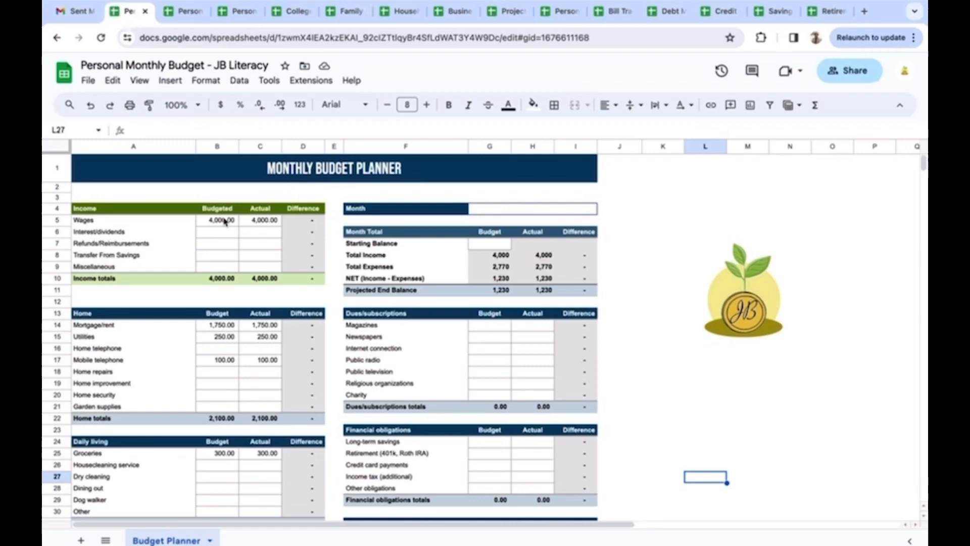
# Review the budgeted Mortgage/rent amount and scroll through the expense categories of the budget.
pyautogui.click(216, 324)
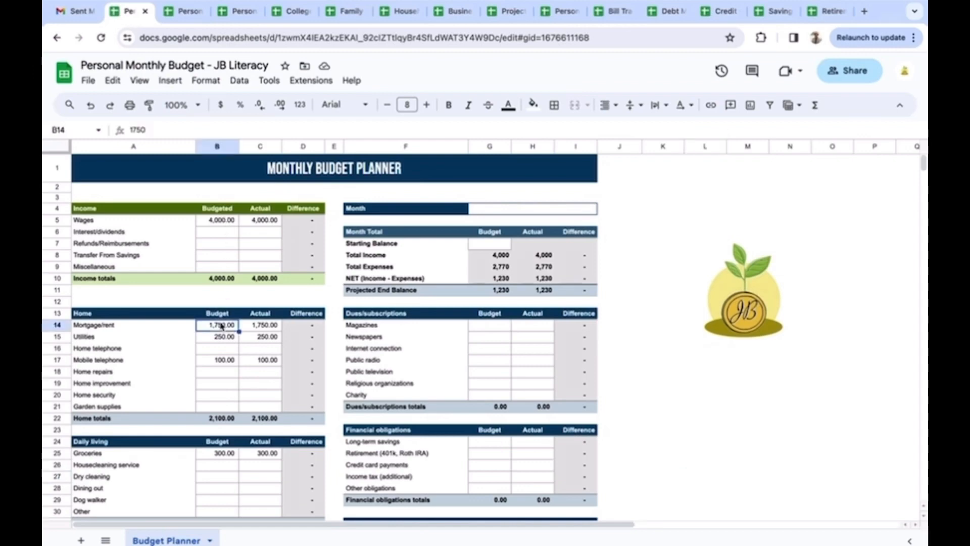
pyautogui.moveTo(240, 263)
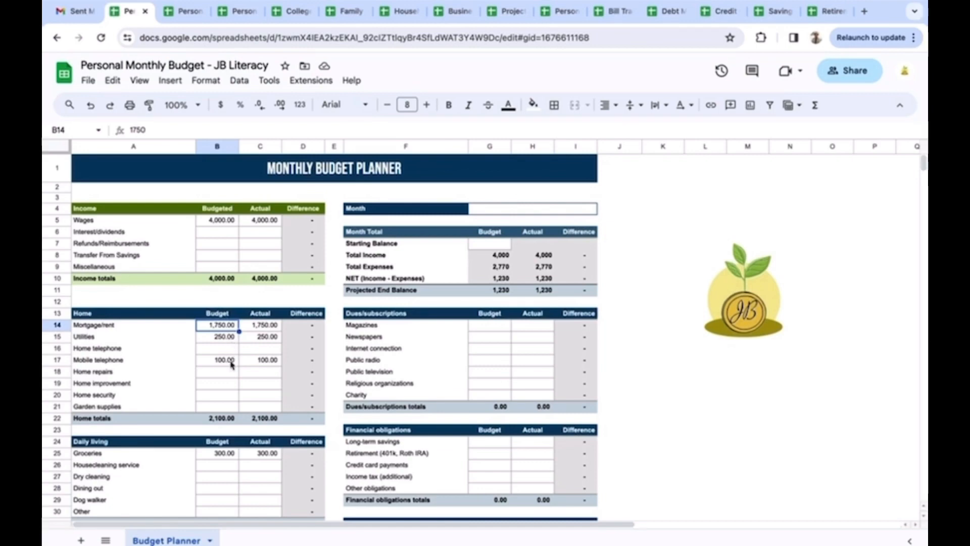
pyautogui.moveTo(436, 265)
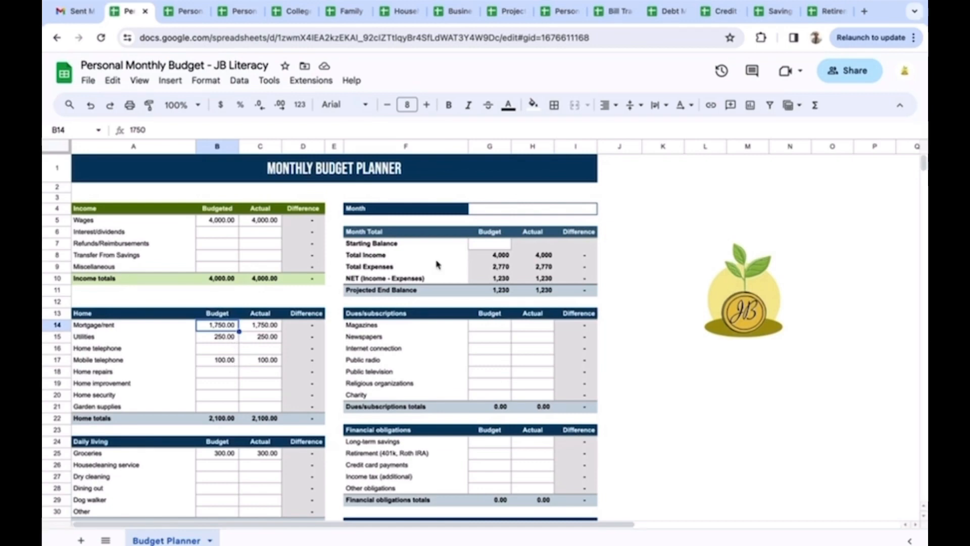
pyautogui.moveTo(865, 186)
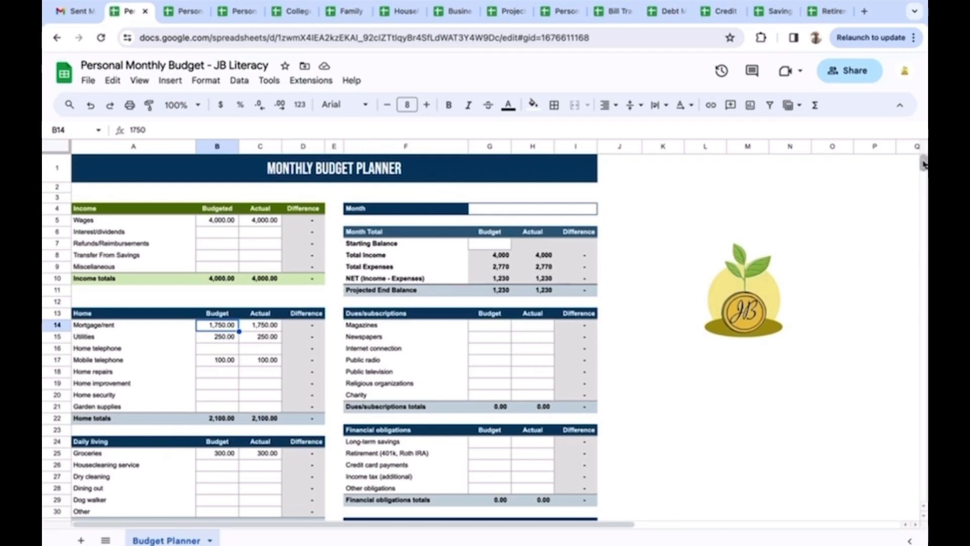
pyautogui.scroll(-3)
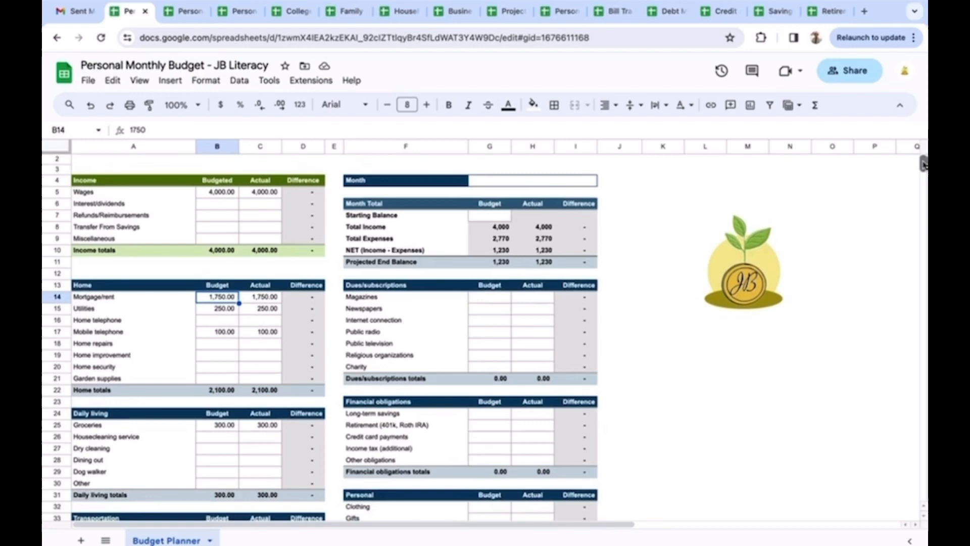
pyautogui.scroll(-3)
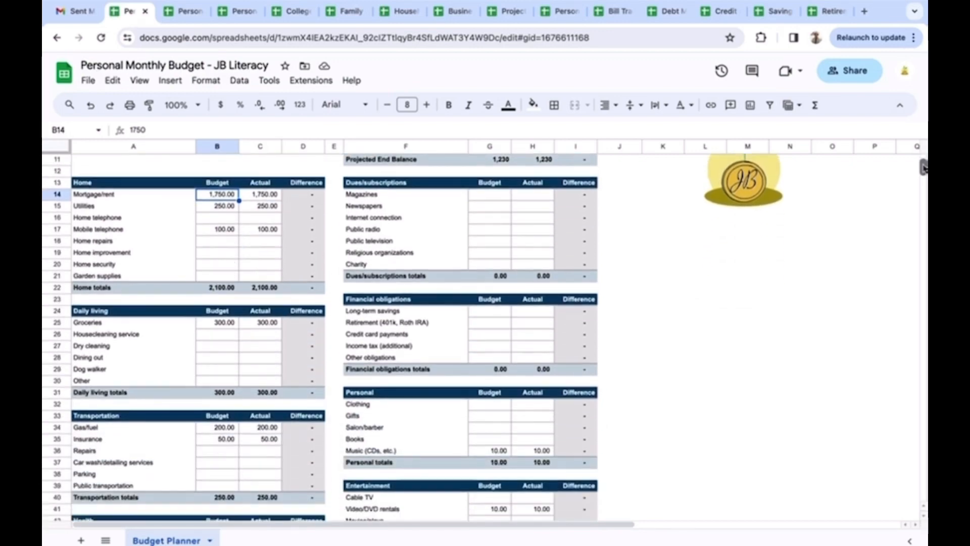
pyautogui.scroll(-3)
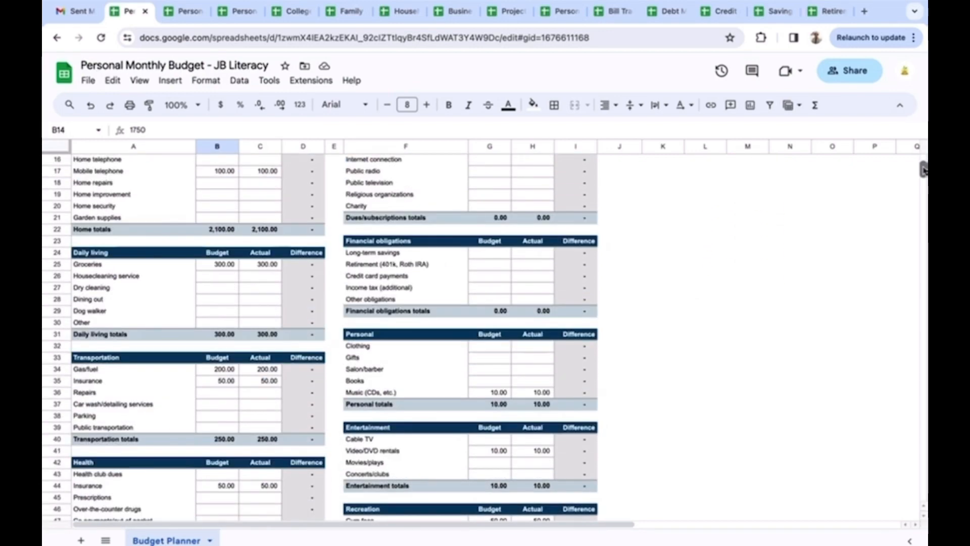
pyautogui.scroll(-3)
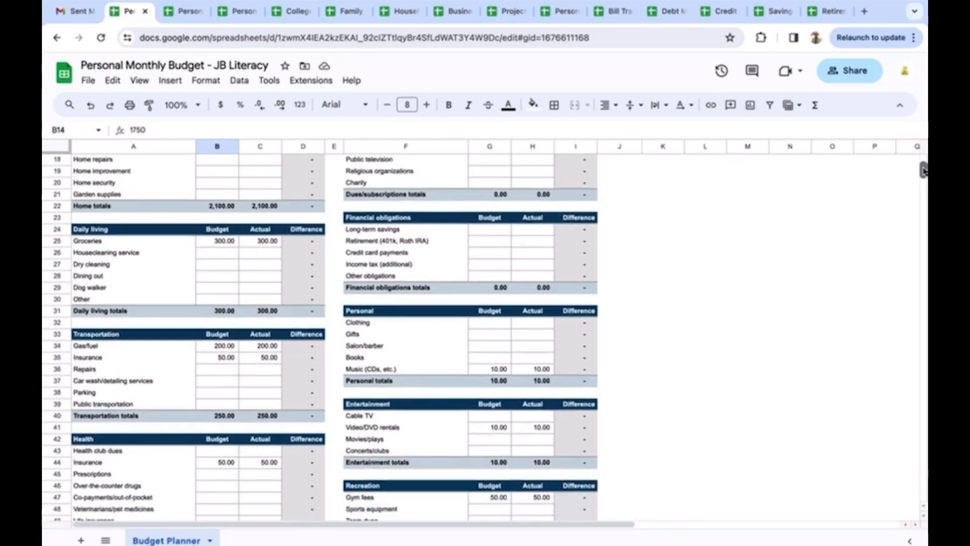
pyautogui.scroll(-3)
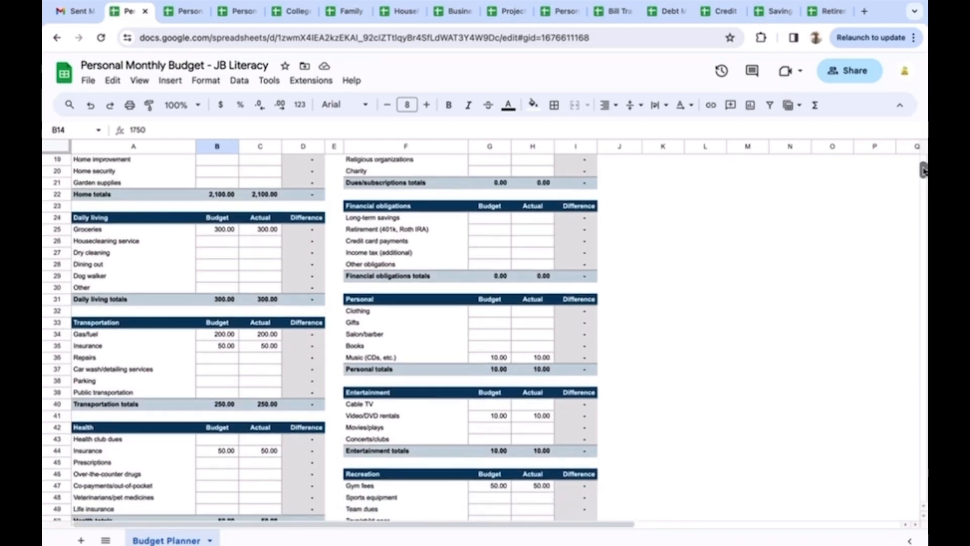
pyautogui.scroll(-3)
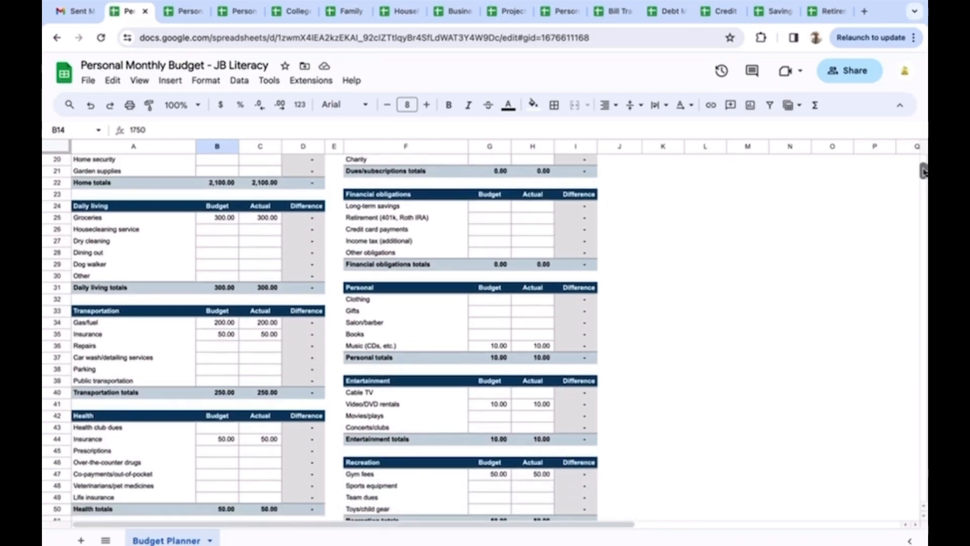
pyautogui.scroll(-3)
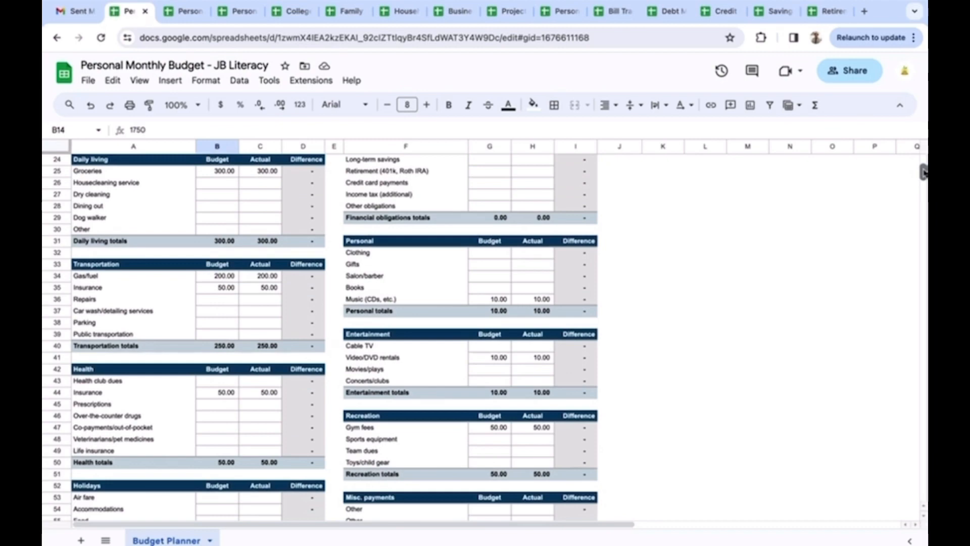
pyautogui.scroll(-3)
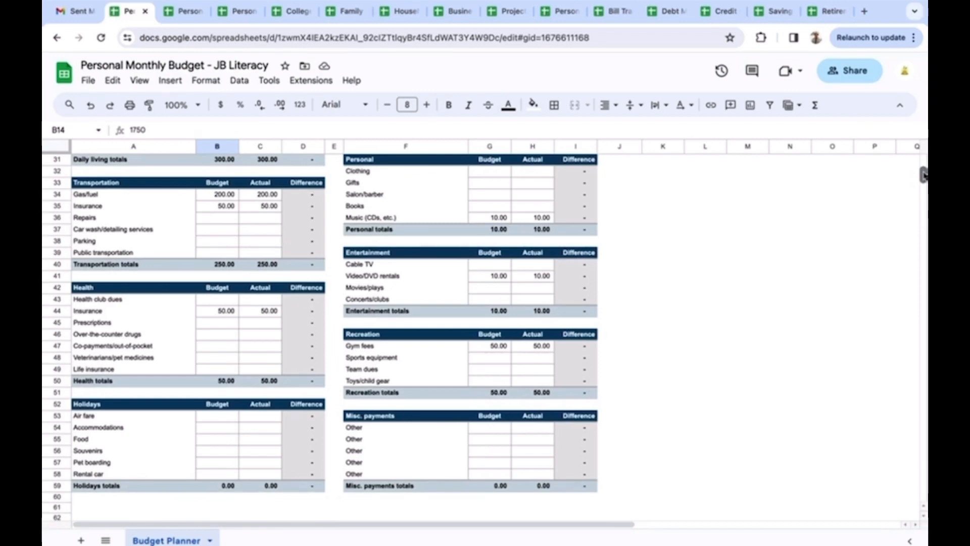
pyautogui.scroll(3)
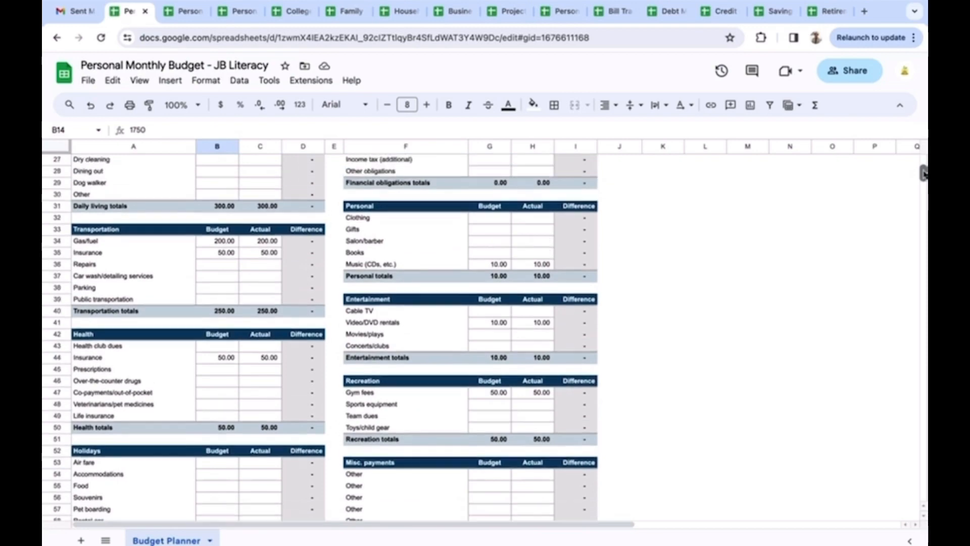
pyautogui.scroll(3)
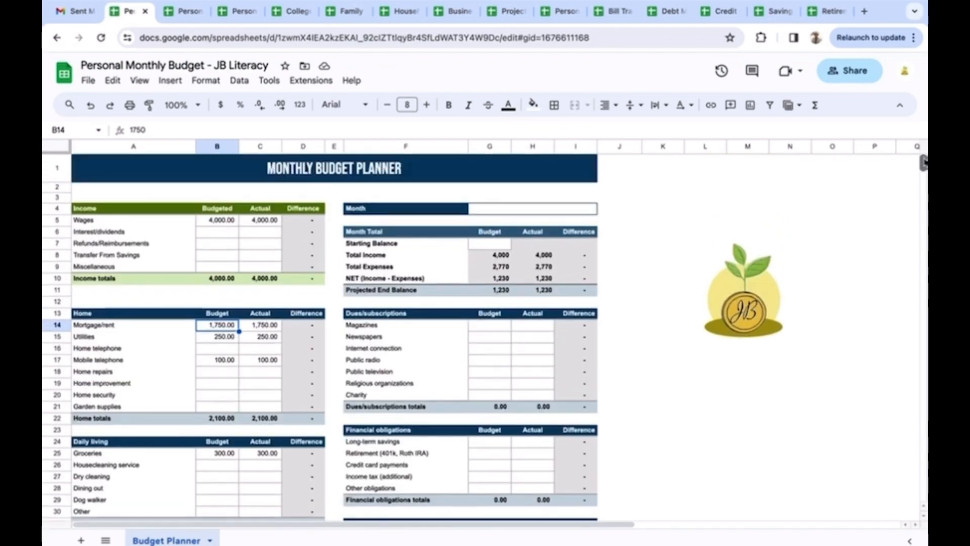
pyautogui.moveTo(636, 226)
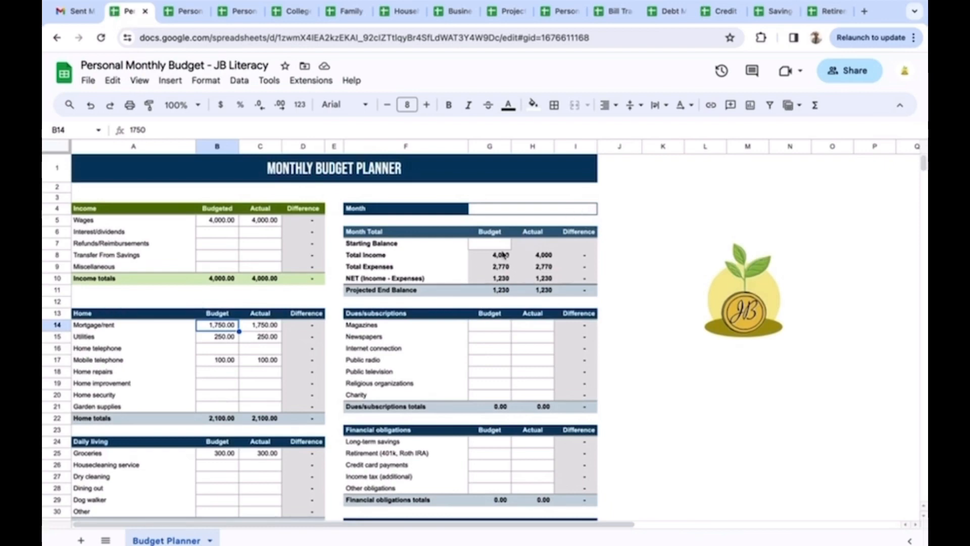
pyautogui.moveTo(504, 256)
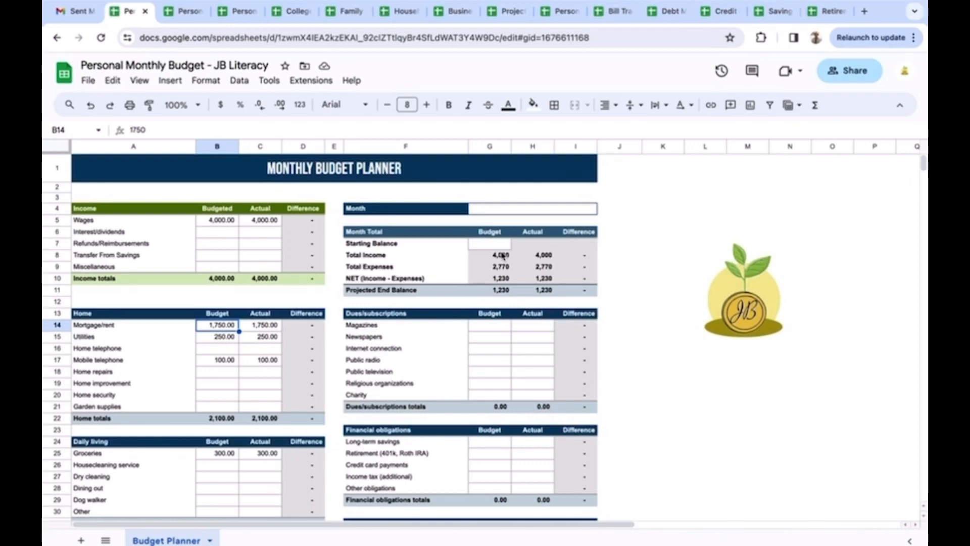
# Inspect the formulas behind budgeted and actual Total Income and the actual Total Expenses.
pyautogui.click(489, 254)
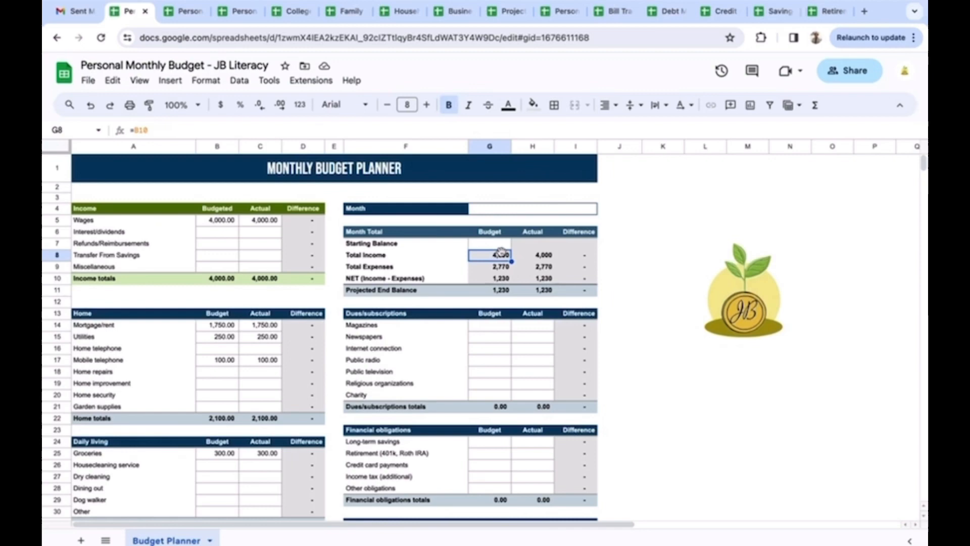
pyautogui.click(532, 254)
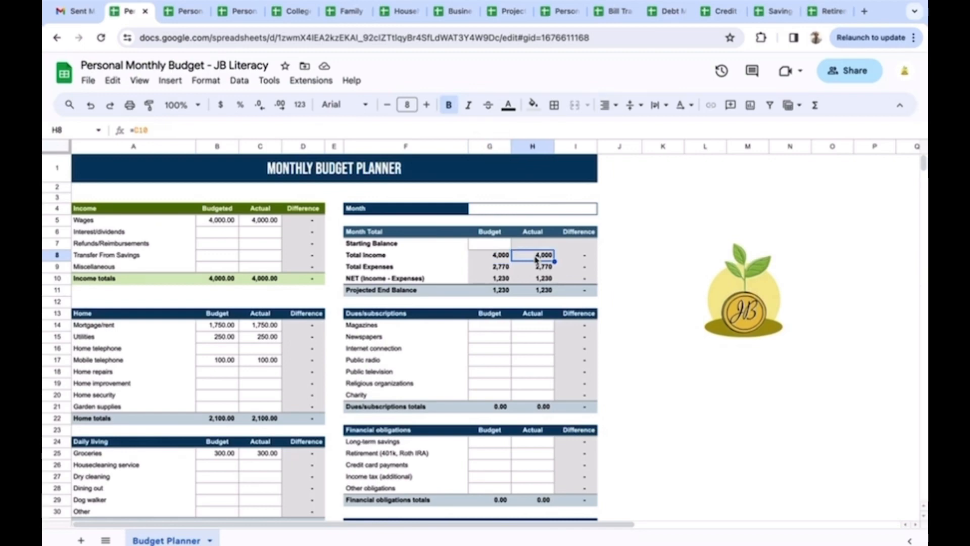
pyautogui.moveTo(538, 272)
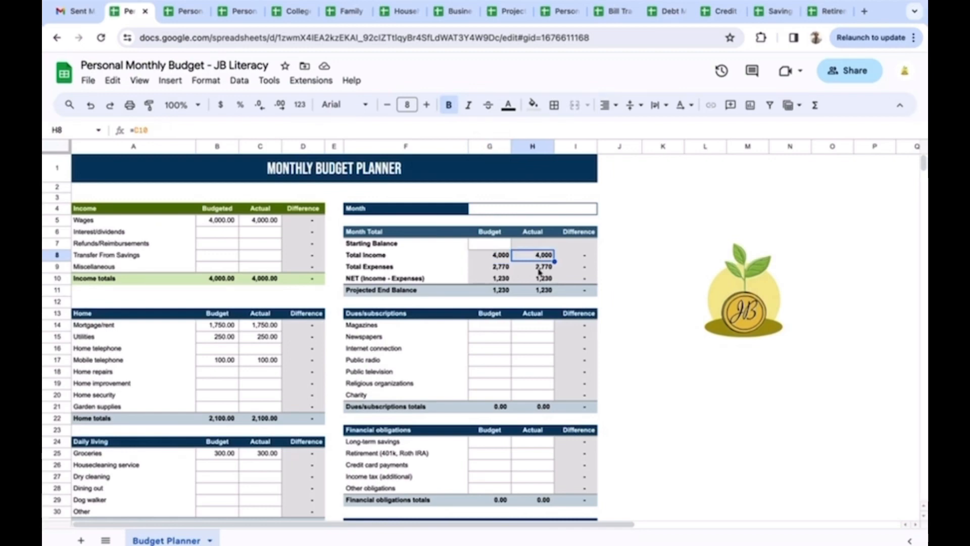
pyautogui.click(532, 266)
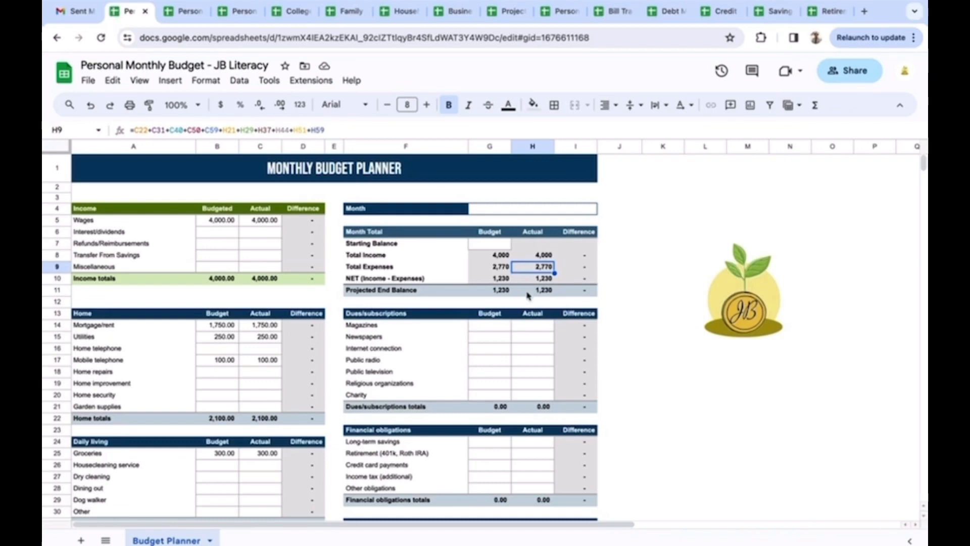
pyautogui.moveTo(536, 295)
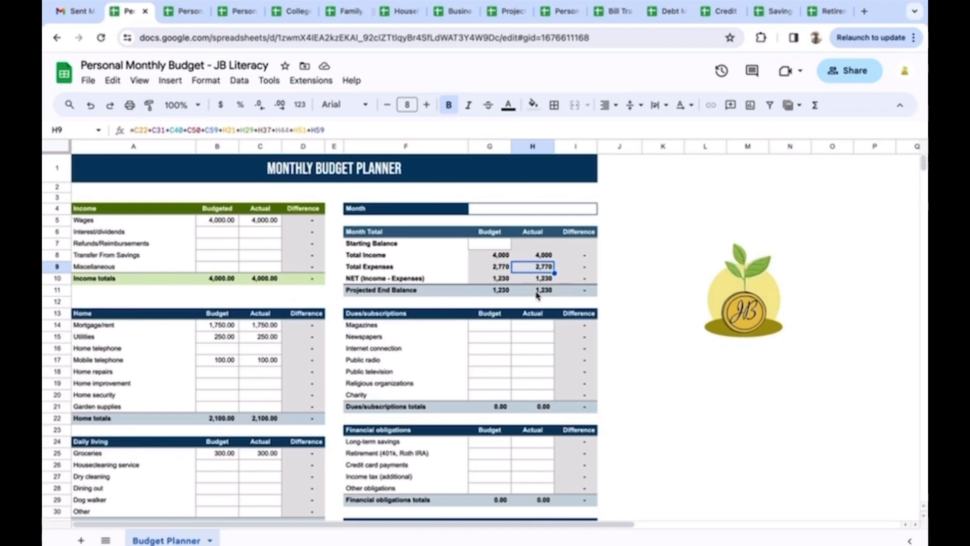
pyautogui.moveTo(184, 11)
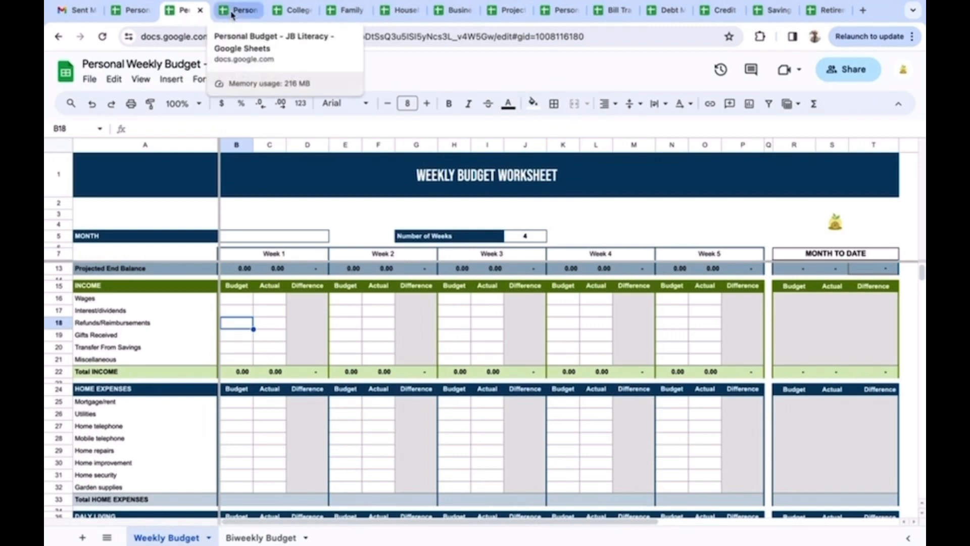
# View the yearly Personal Budget template, then bring up the College Student Budget template.
pyautogui.click(234, 10)
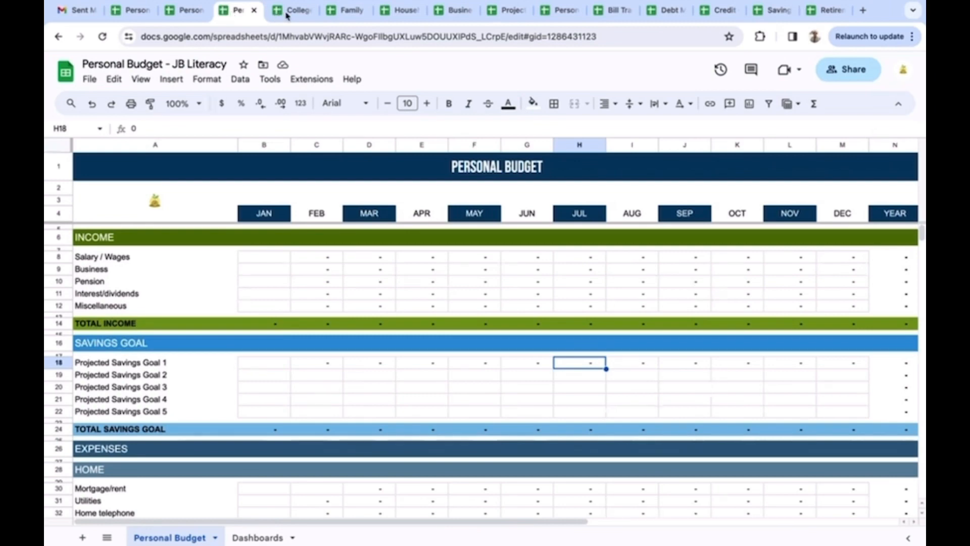
pyautogui.click(291, 10)
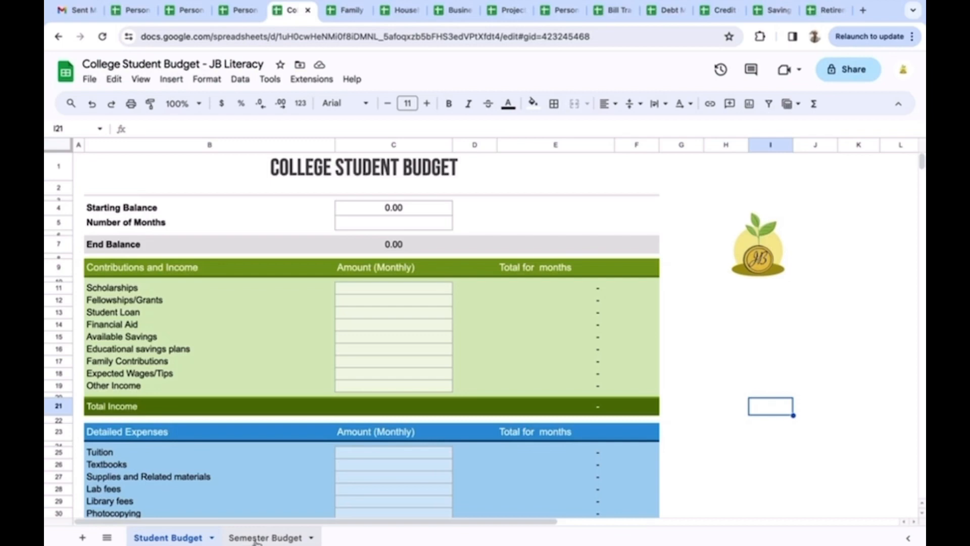
# Switch to the Family Budget Planner template showing its Income sheet.
pyautogui.click(264, 537)
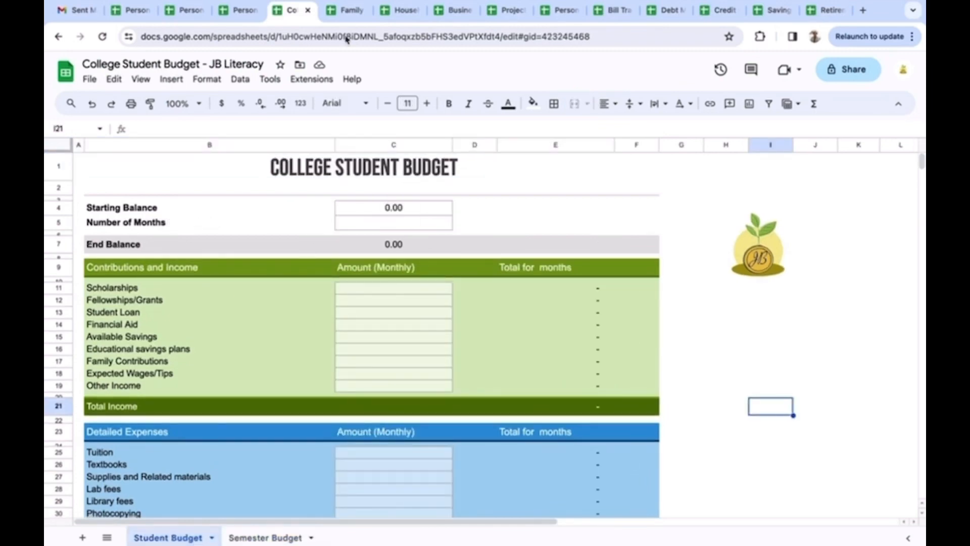
pyautogui.click(346, 11)
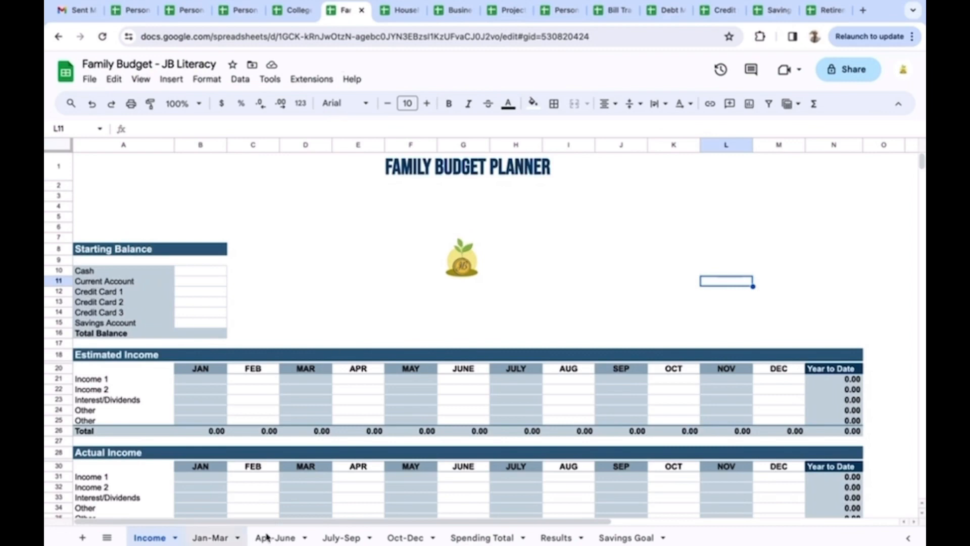
pyautogui.moveTo(489, 537)
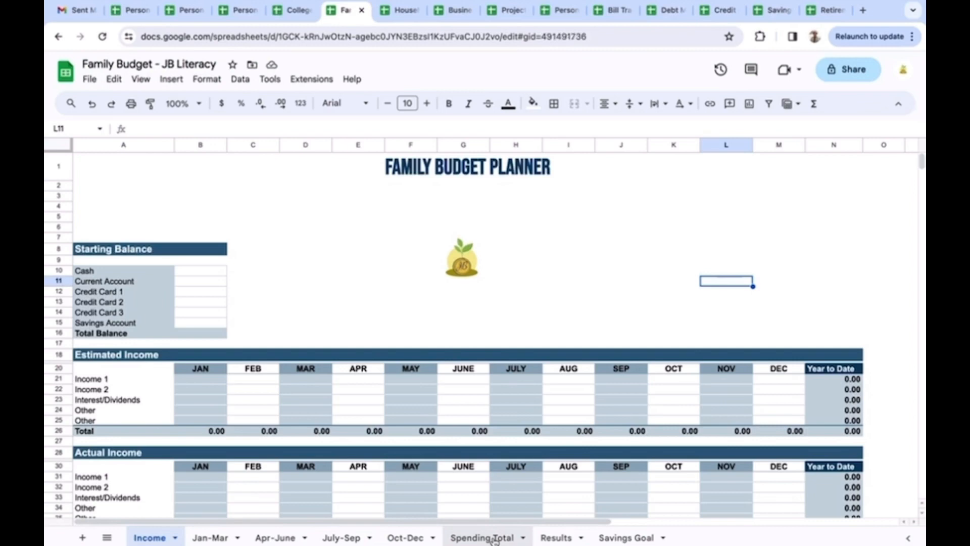
# View the Family Budget's Spending Total, quarterly Results and Savings Goal sheets in turn.
pyautogui.click(483, 537)
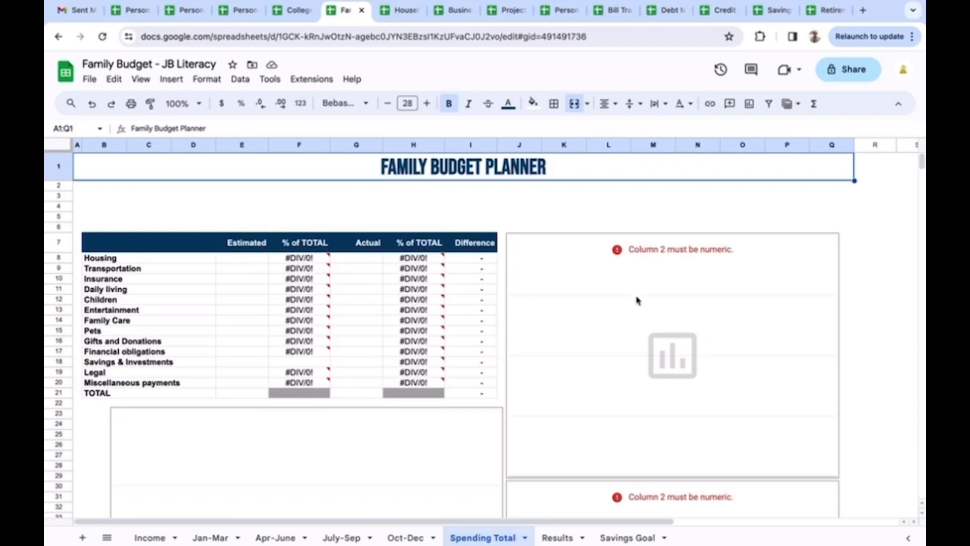
pyautogui.moveTo(577, 536)
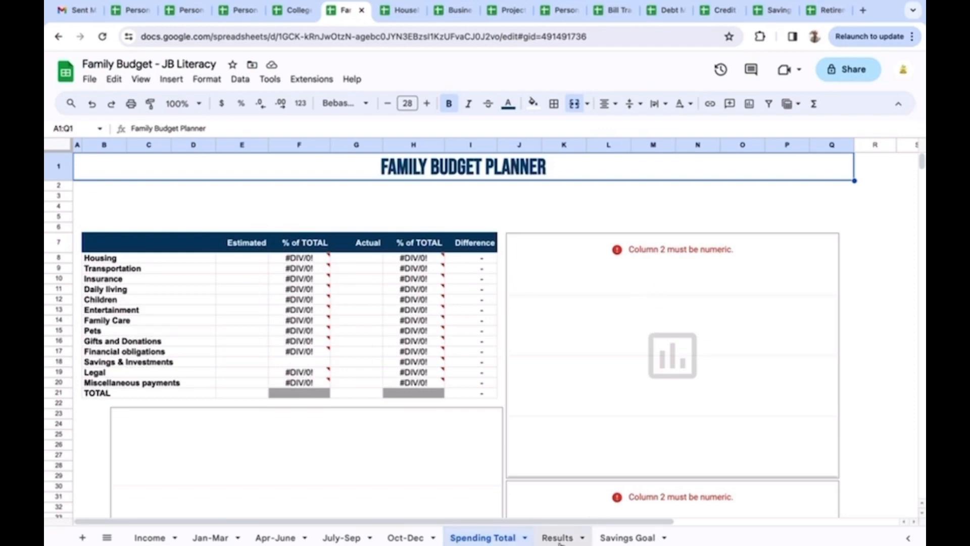
pyautogui.click(556, 537)
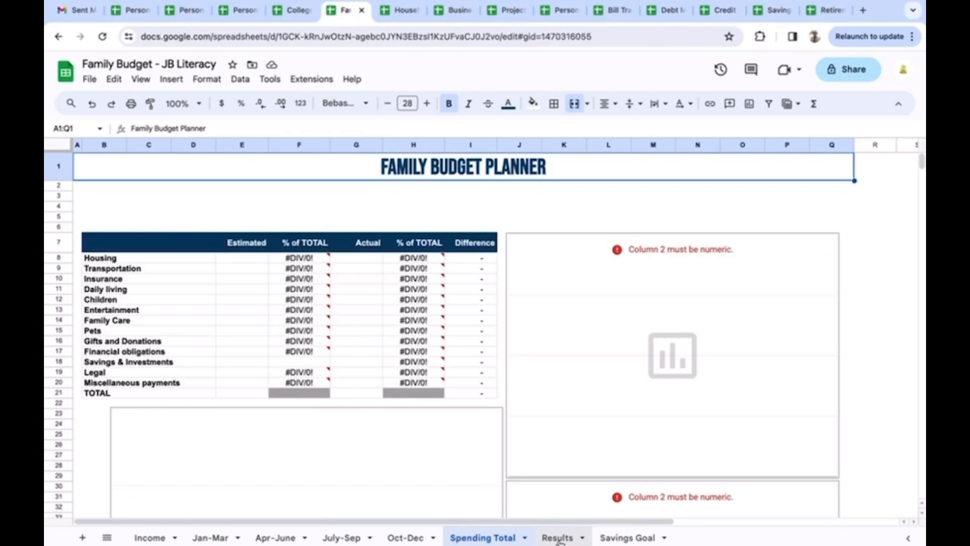
pyautogui.click(556, 537)
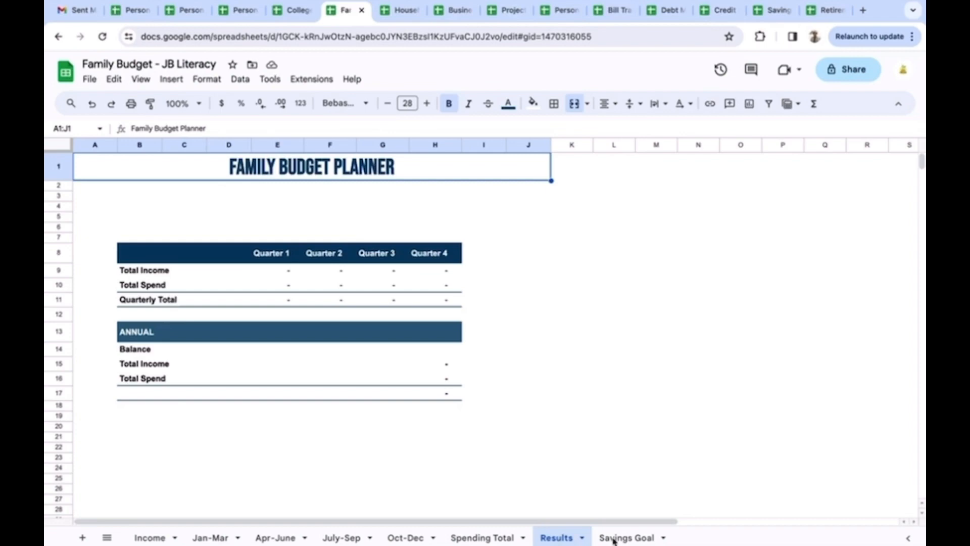
pyautogui.click(626, 537)
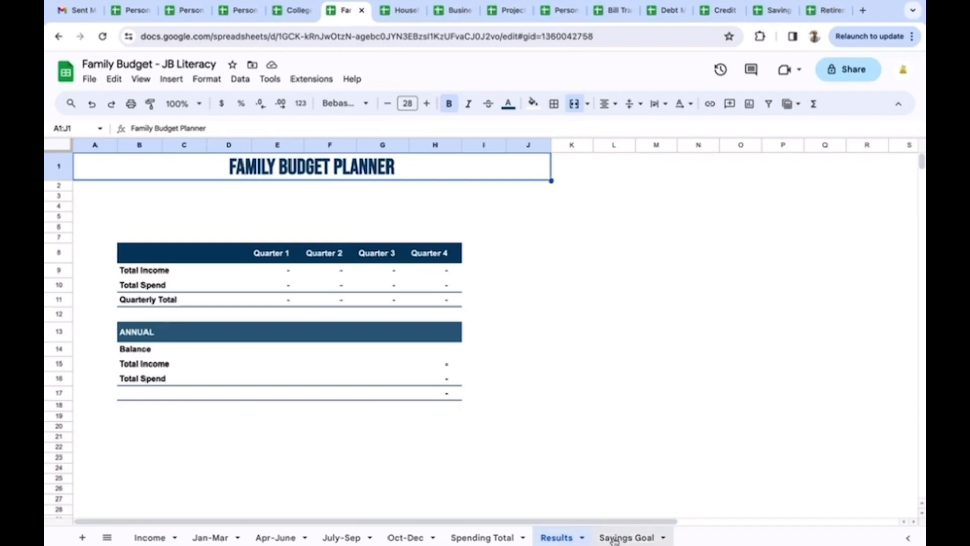
pyautogui.click(626, 537)
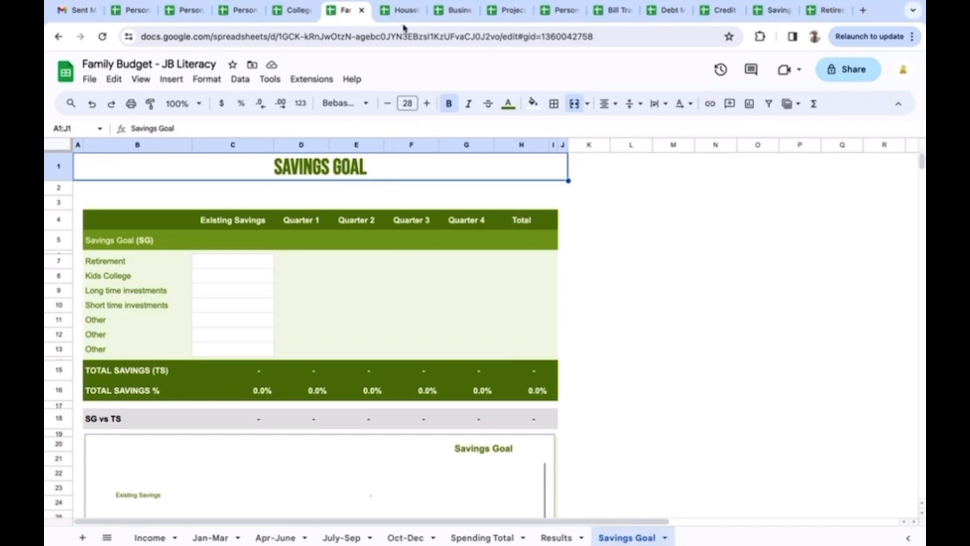
pyautogui.moveTo(403, 19)
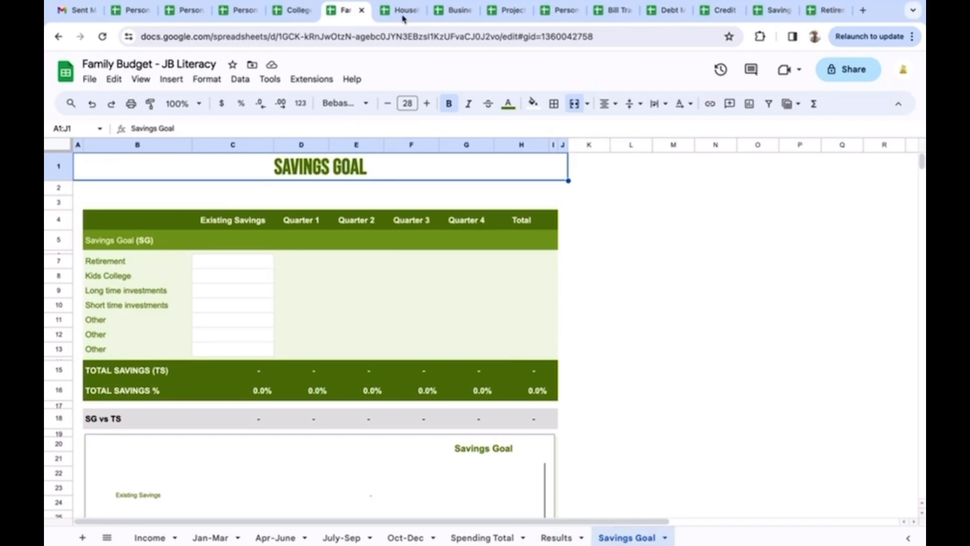
# Bring up the Household Budget Planner template.
pyautogui.click(399, 10)
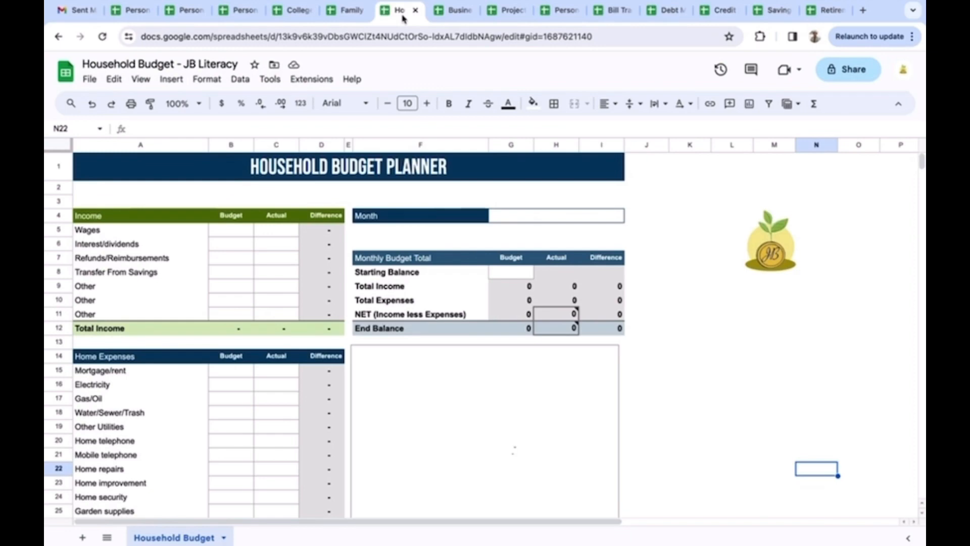
pyautogui.moveTo(449, 13)
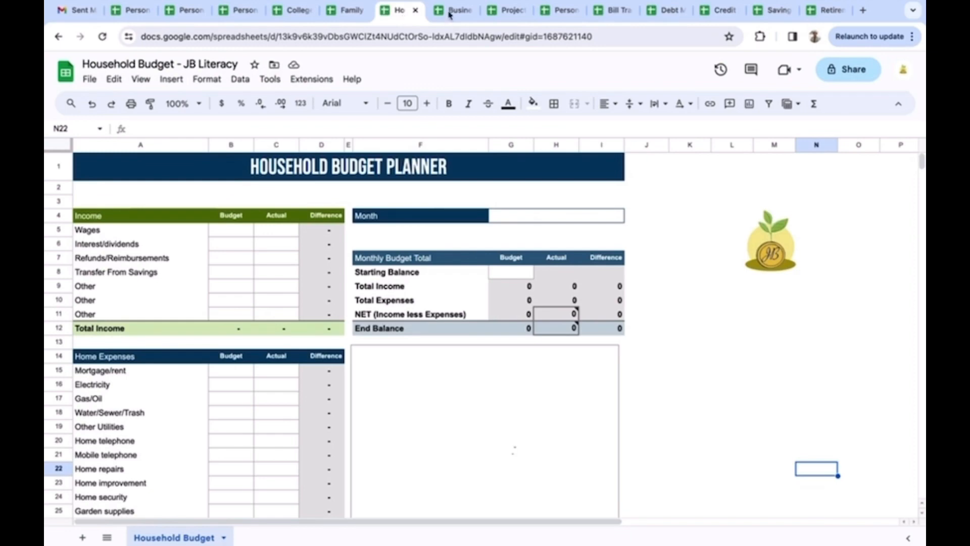
# View the Business Budget Keeper's Goods sheet, then bring up the Project Budget template.
pyautogui.click(451, 10)
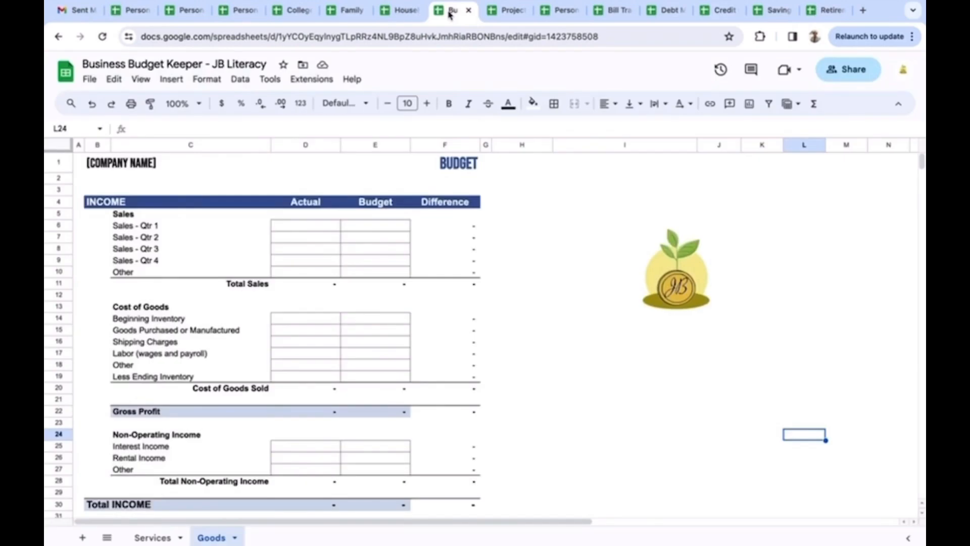
pyautogui.moveTo(270, 226)
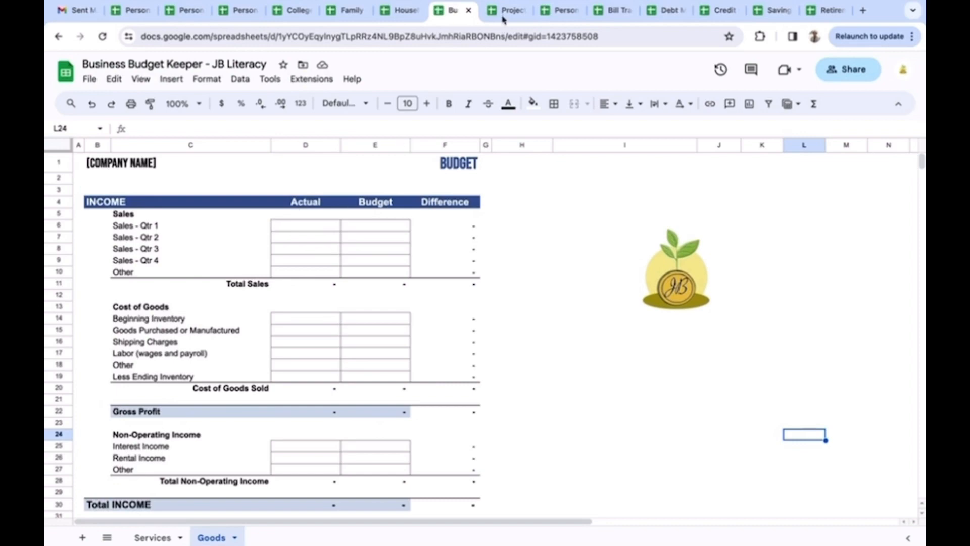
pyautogui.click(507, 11)
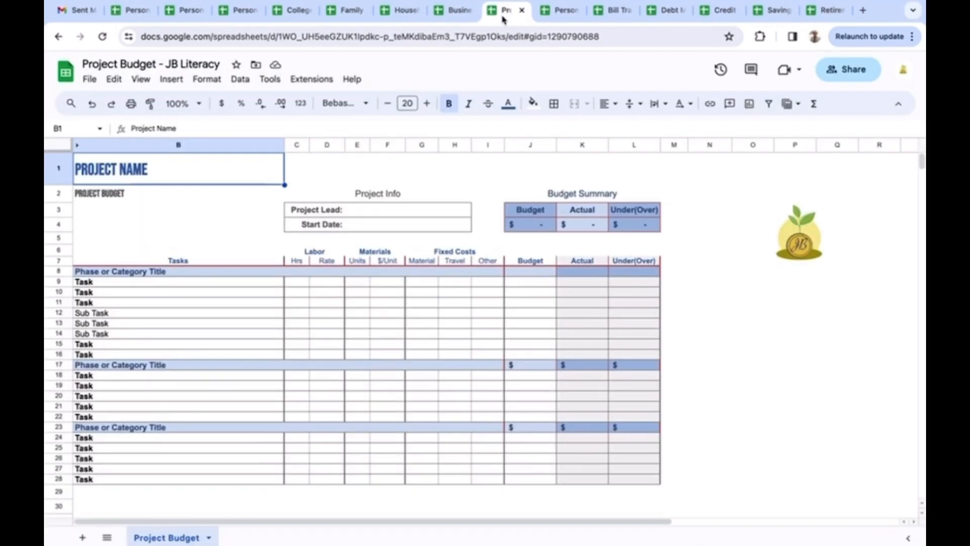